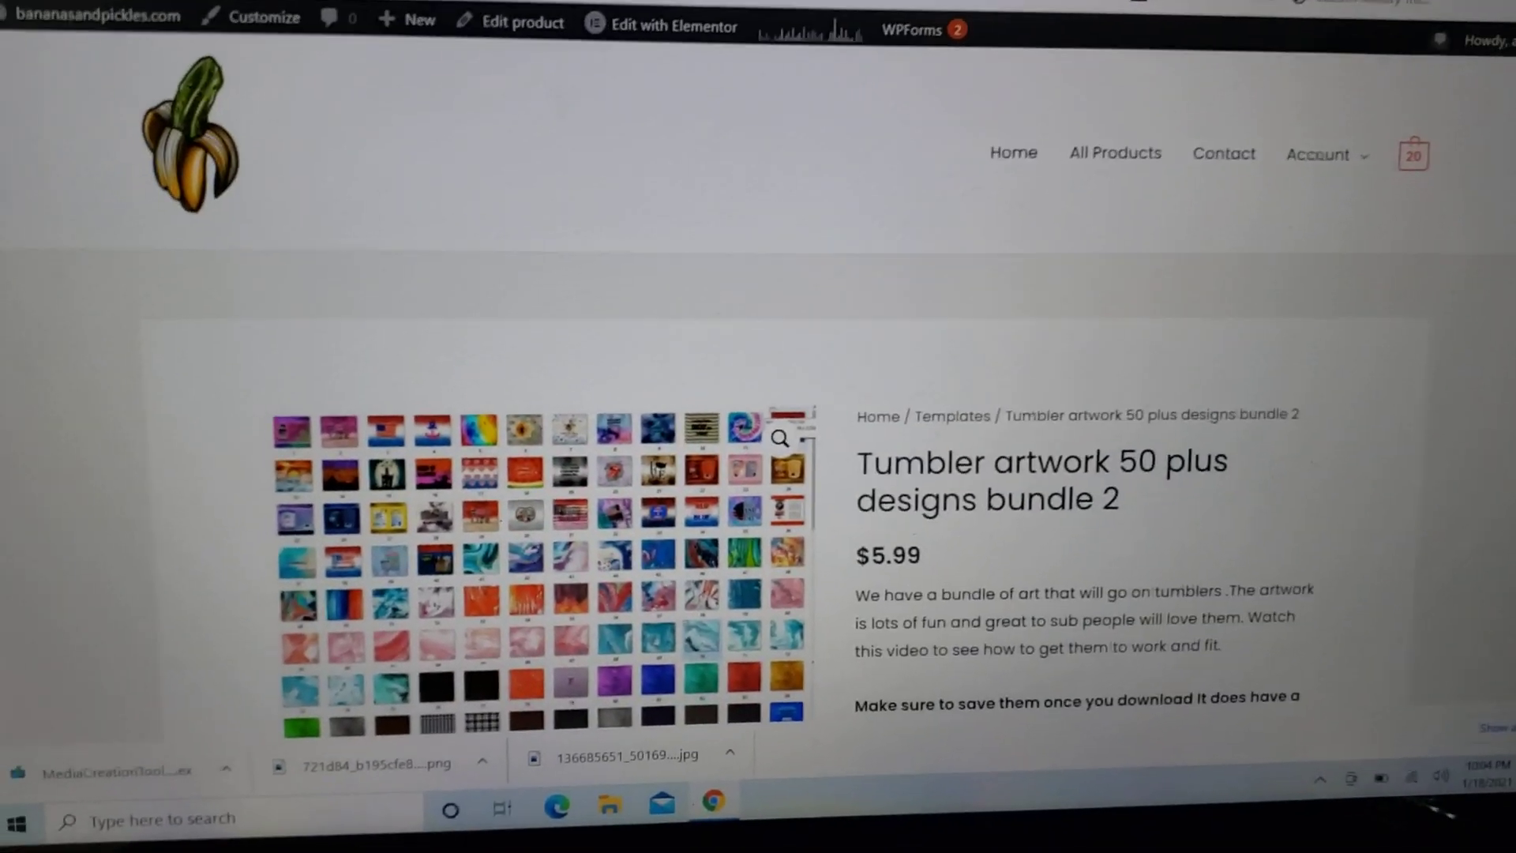
Add the Tumbler artwork 50 plus designs bundle 2 to the cart and review checkout details.
scroll("down", 3)
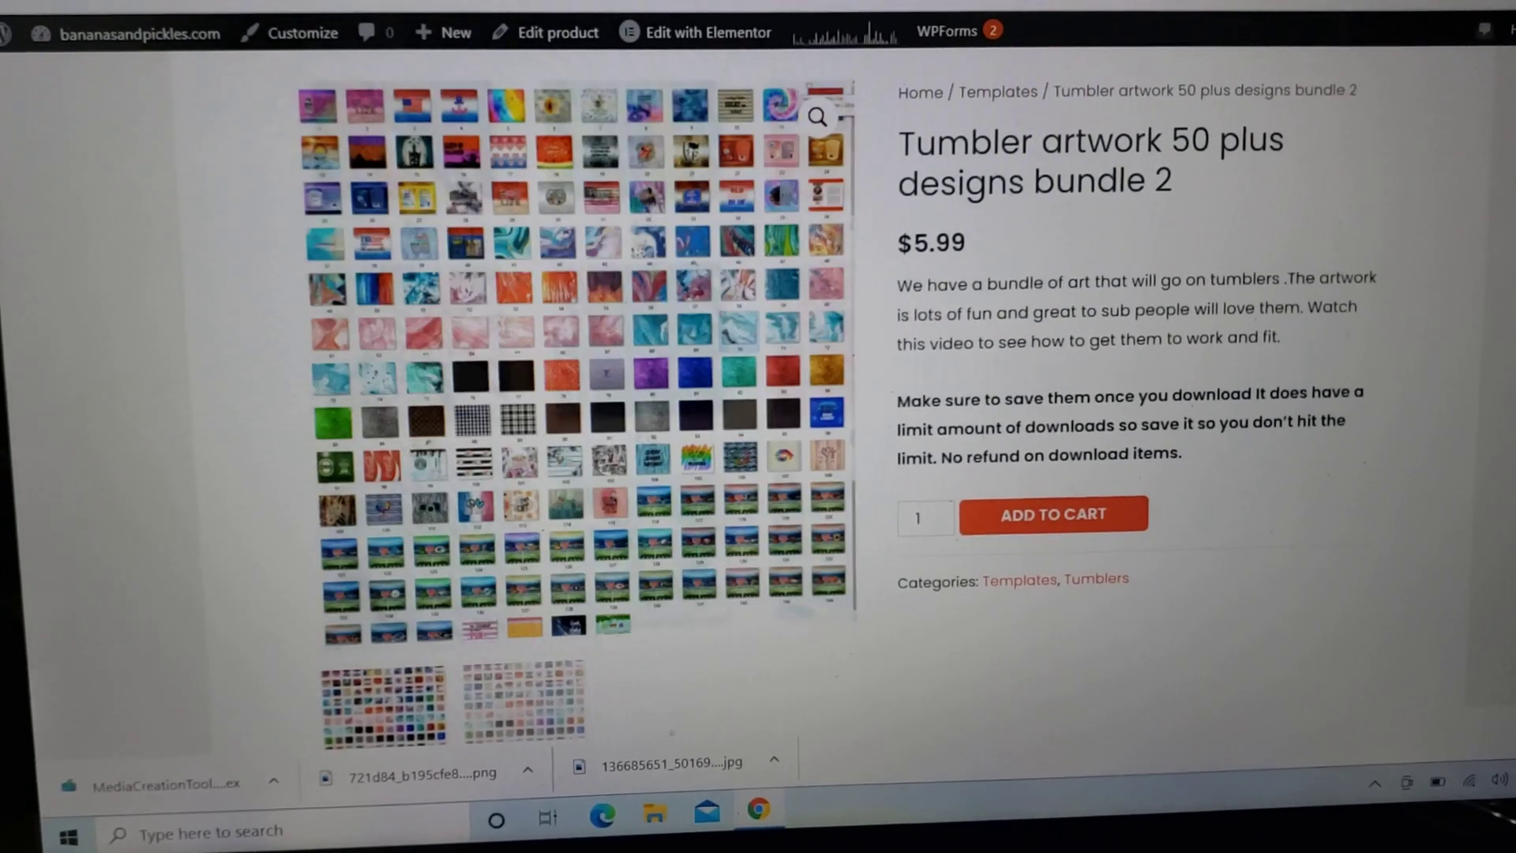
left_click(1052, 513)
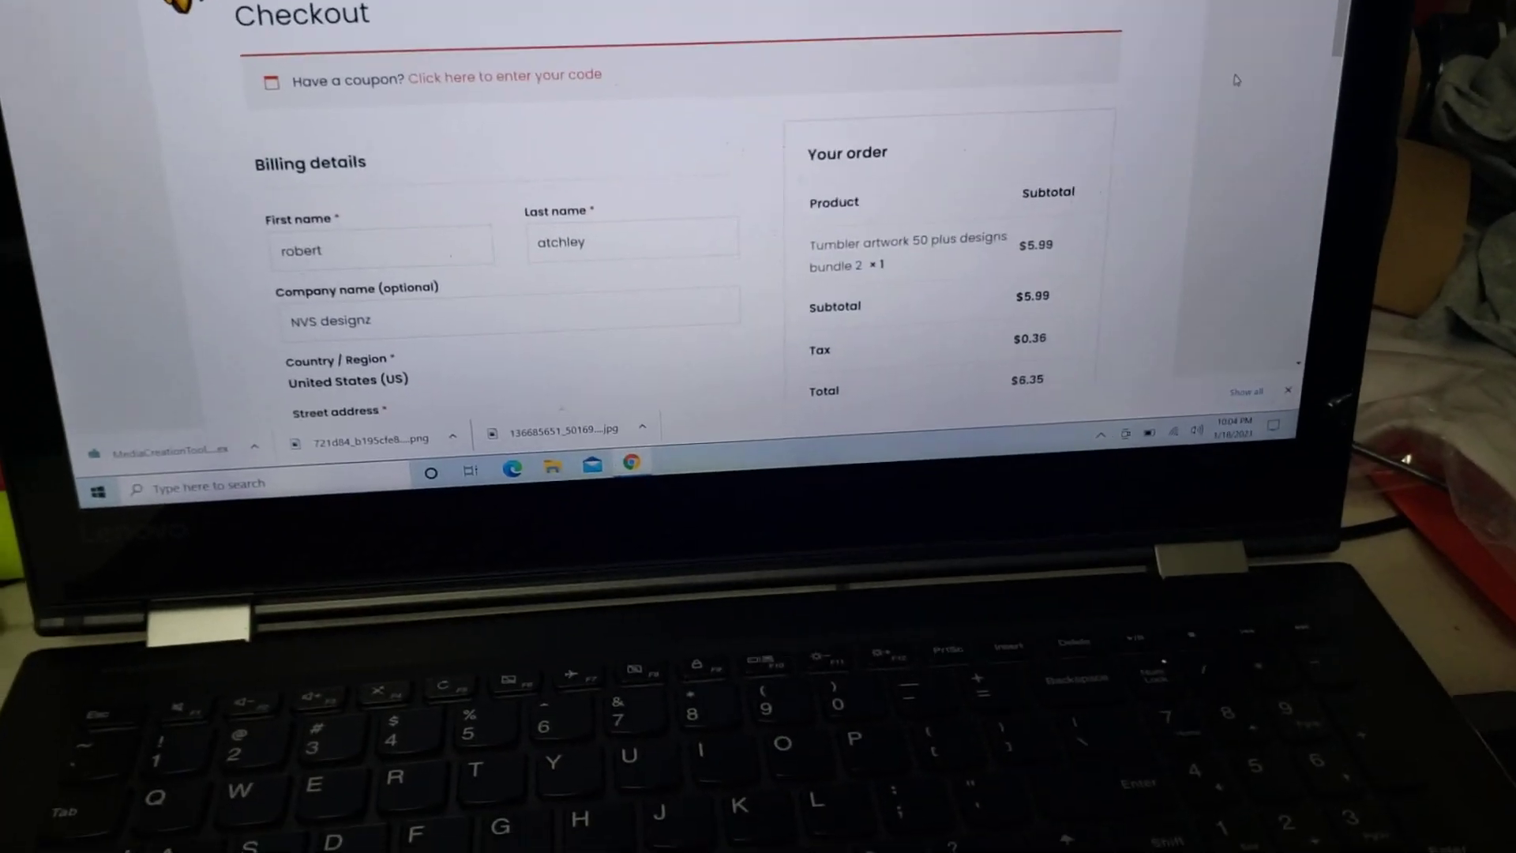
scroll("down", 3)
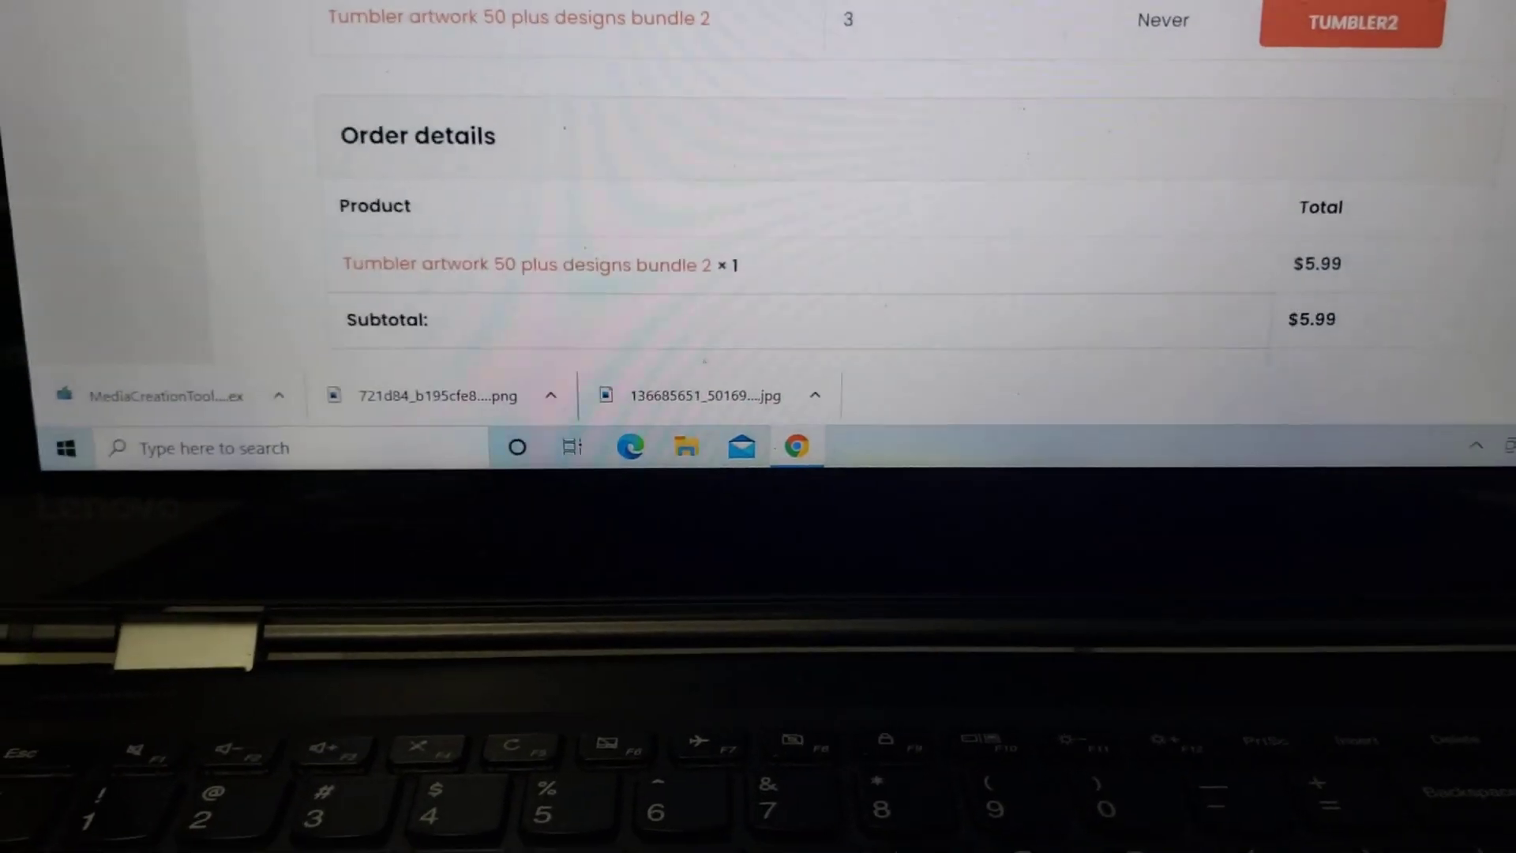
Review the order confirmation's $5.99 order details and TUMBLER2 download entry.
scroll("up", 3)
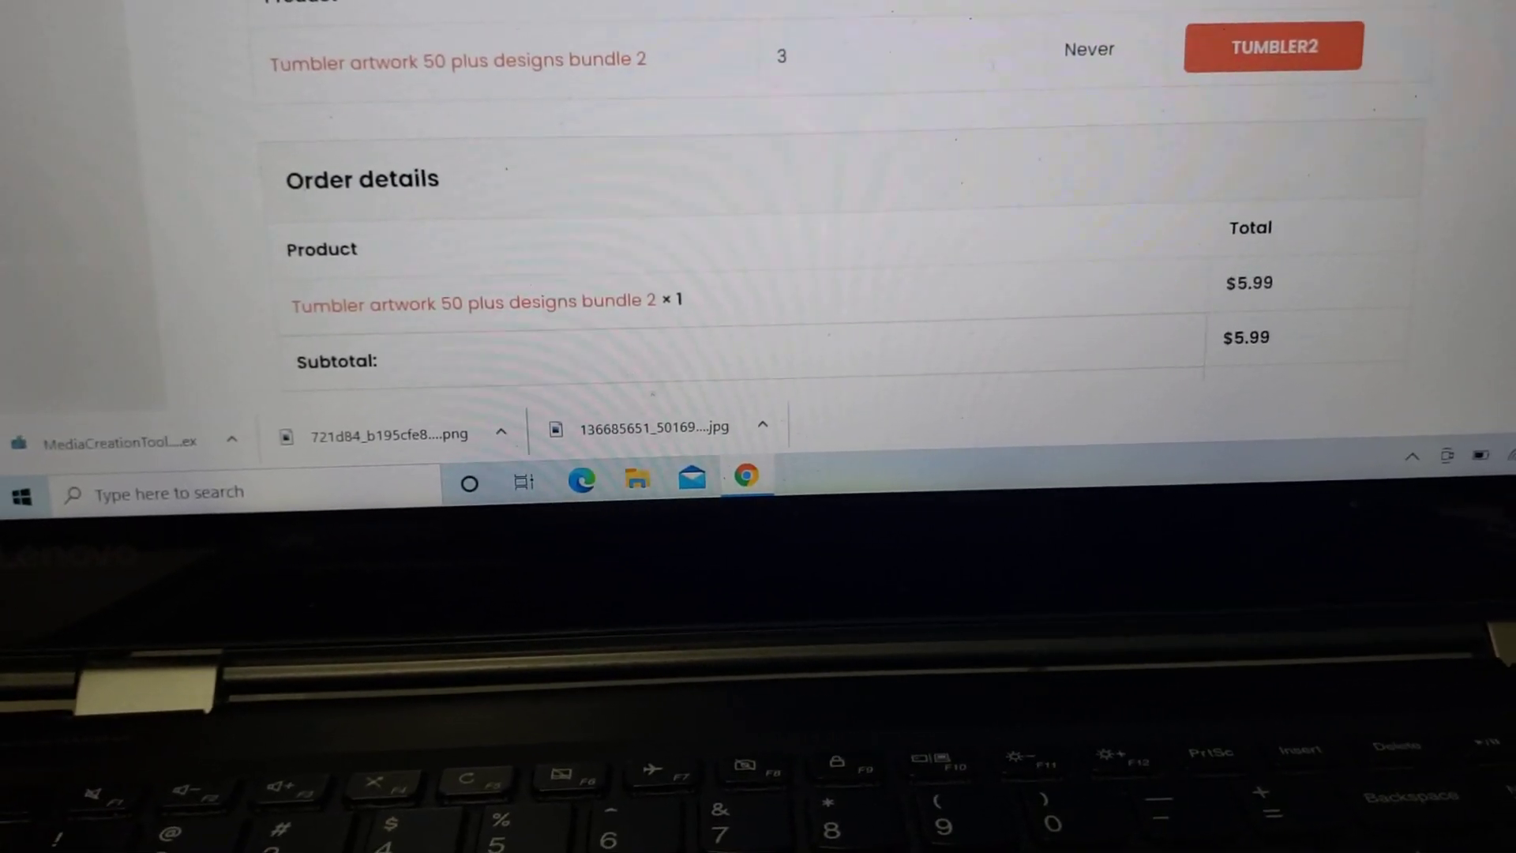
scroll("down", 3)
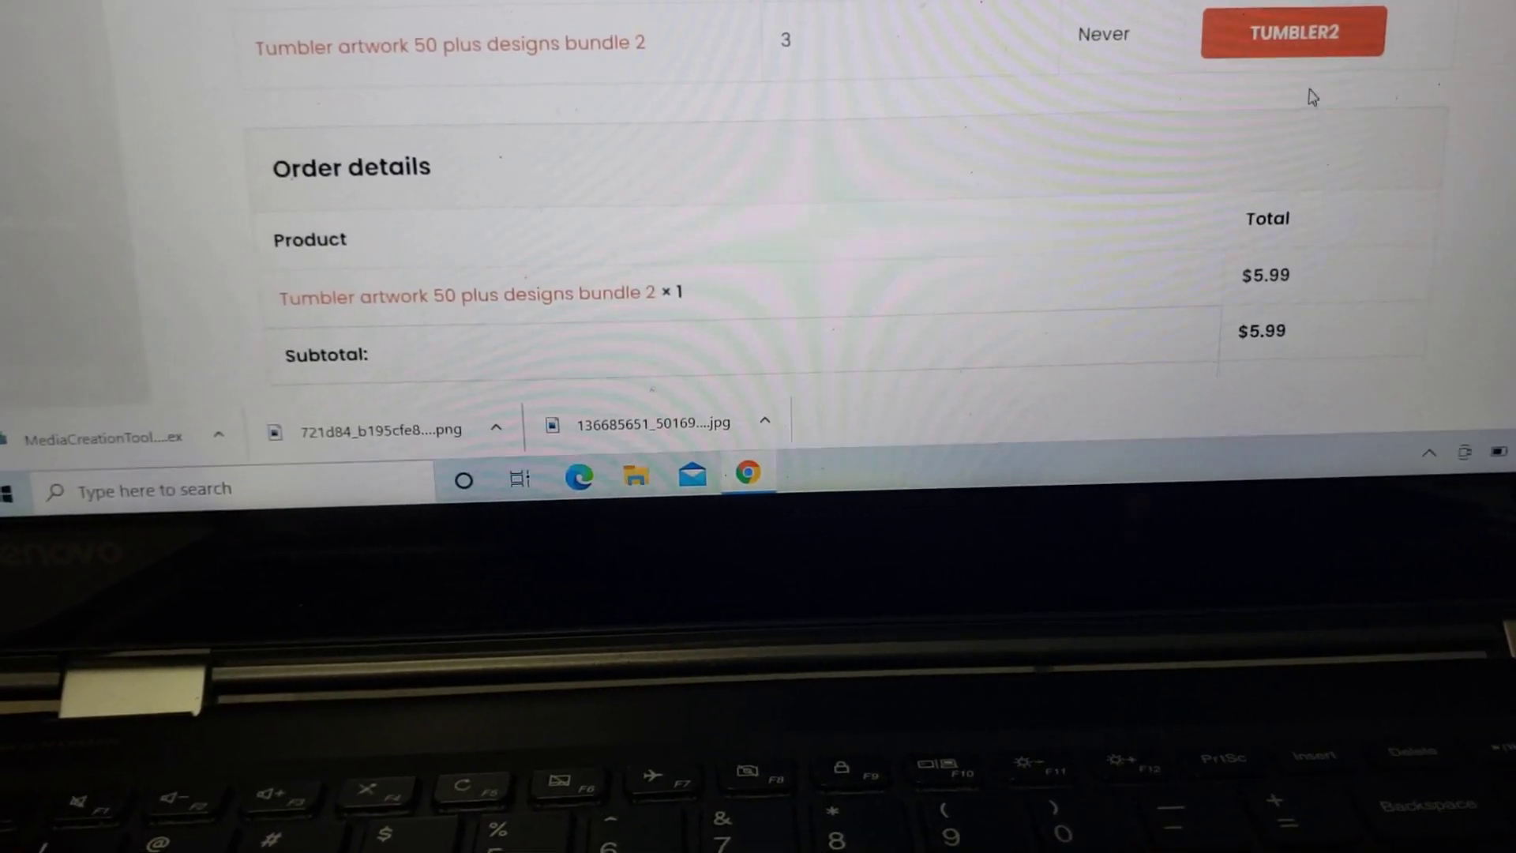
left_click(1292, 31)
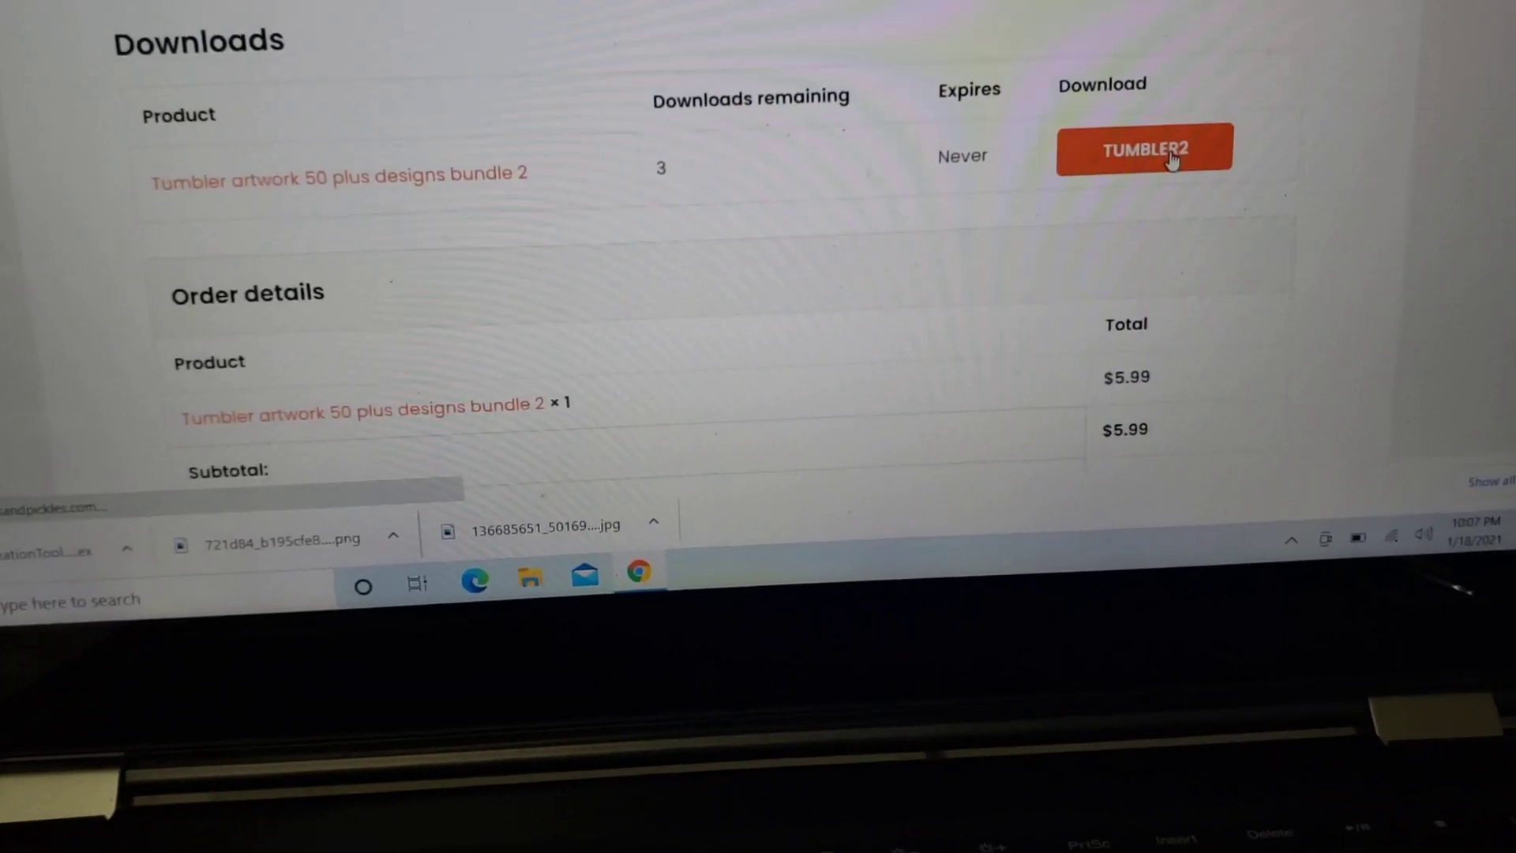
Download the TUMBLER2 file via pCloud's Direct download to the computer.
left_click(1144, 149)
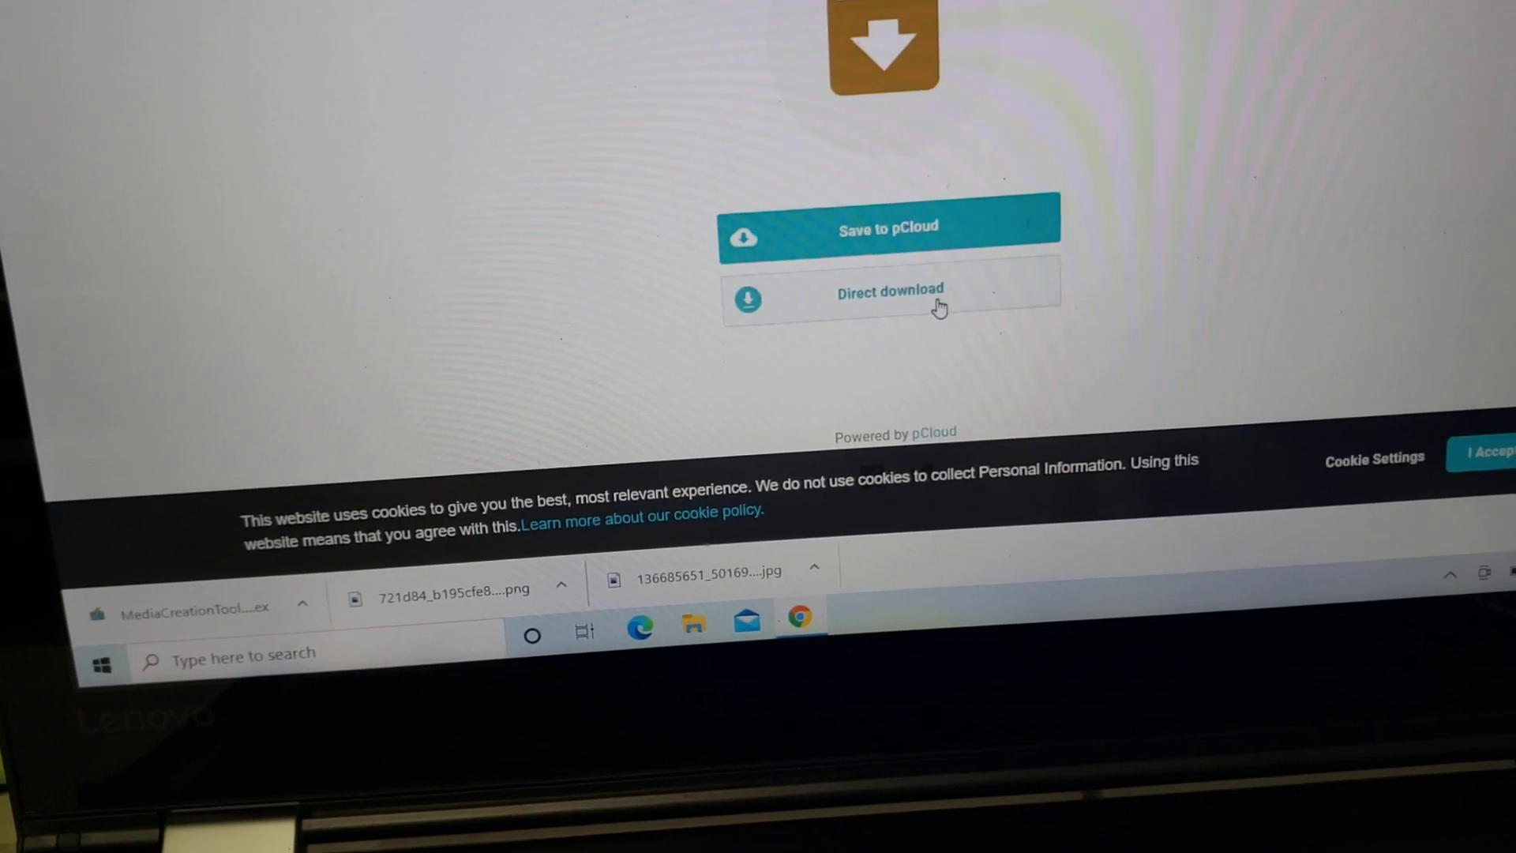
left_click(888, 294)
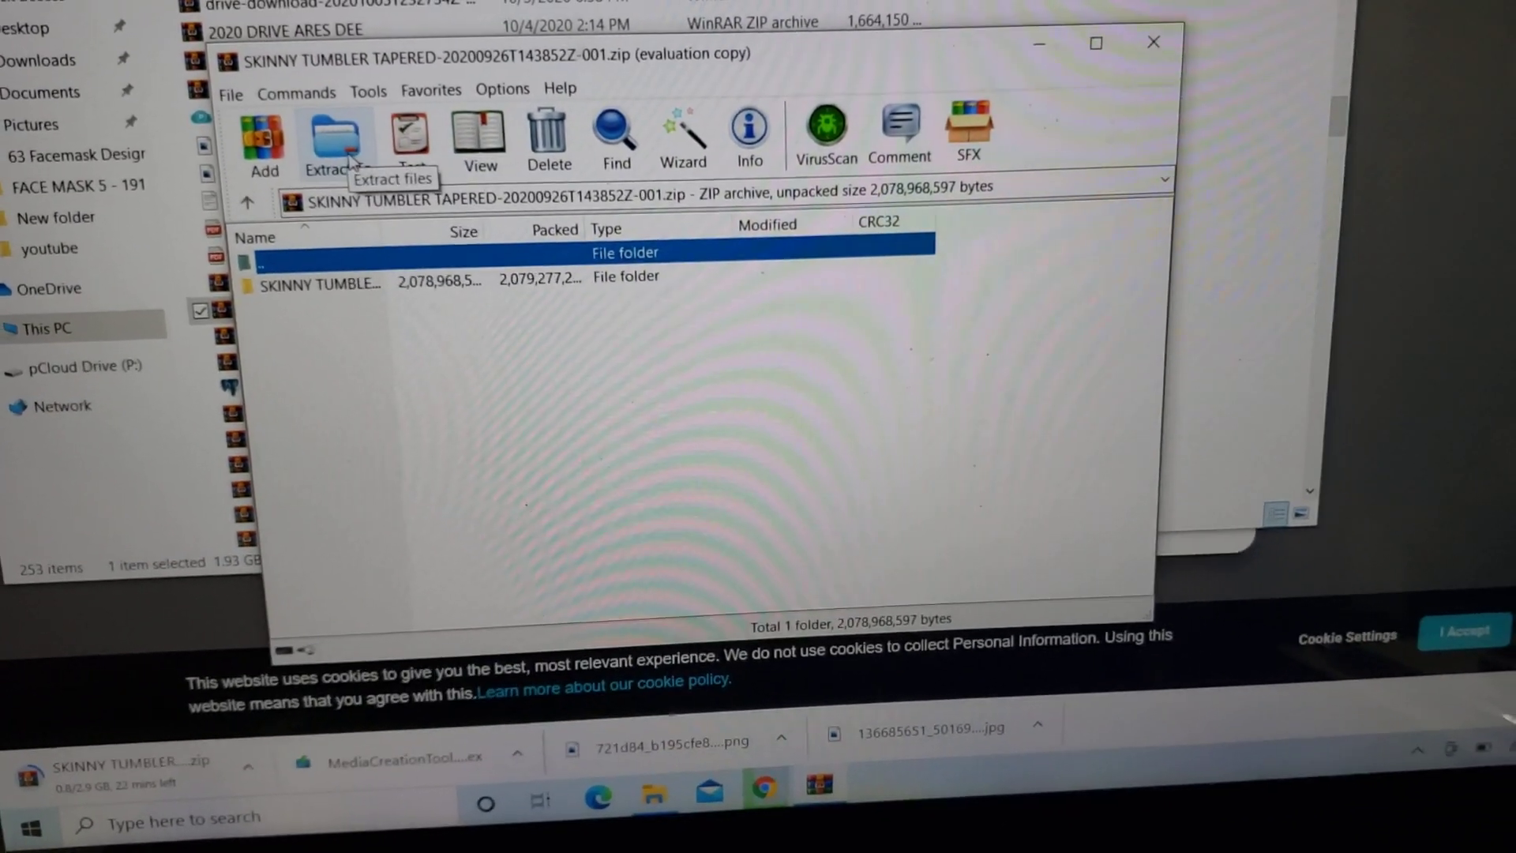
View the SKINNY TUMBLER TAPERED archive's Extract To options in WinRAR, then dismiss them.
left_click(333, 135)
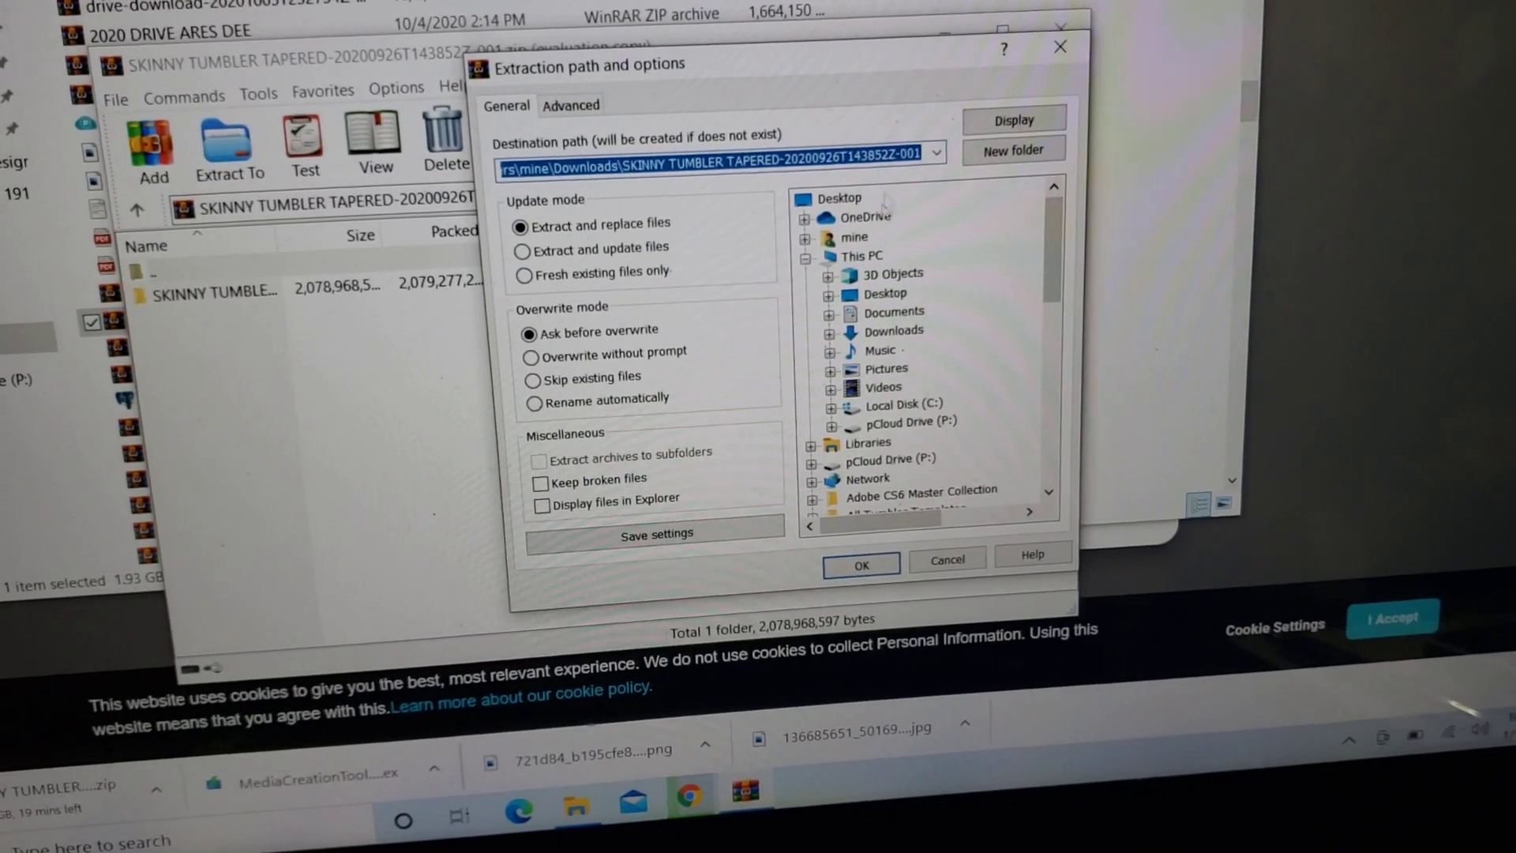
left_click(858, 564)
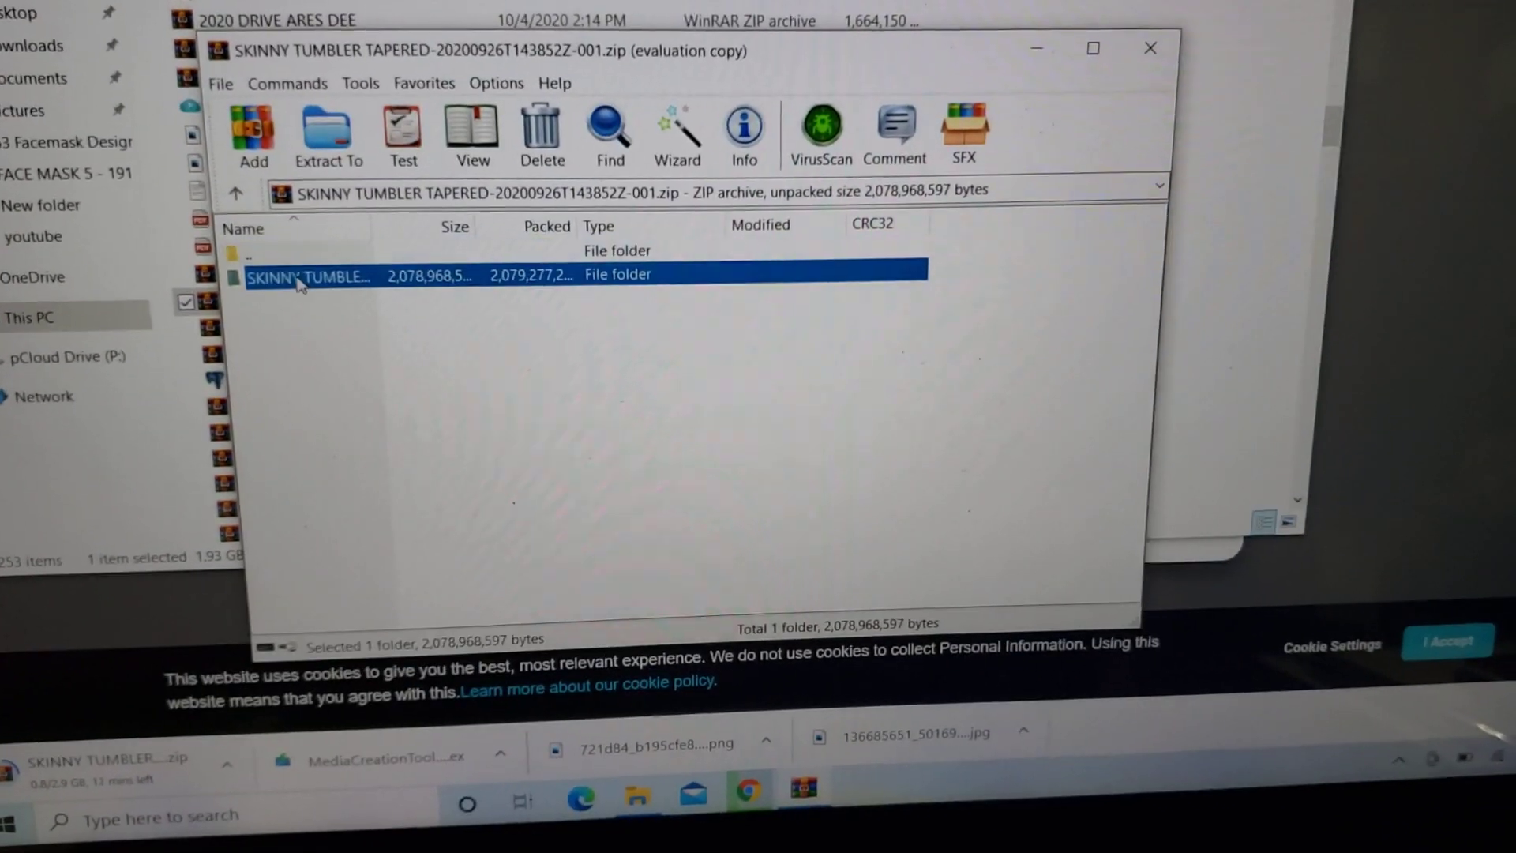
Open the SKINNY TUMBLER folder in WinRAR and scroll through its 151 PNG files.
double_click(310, 275)
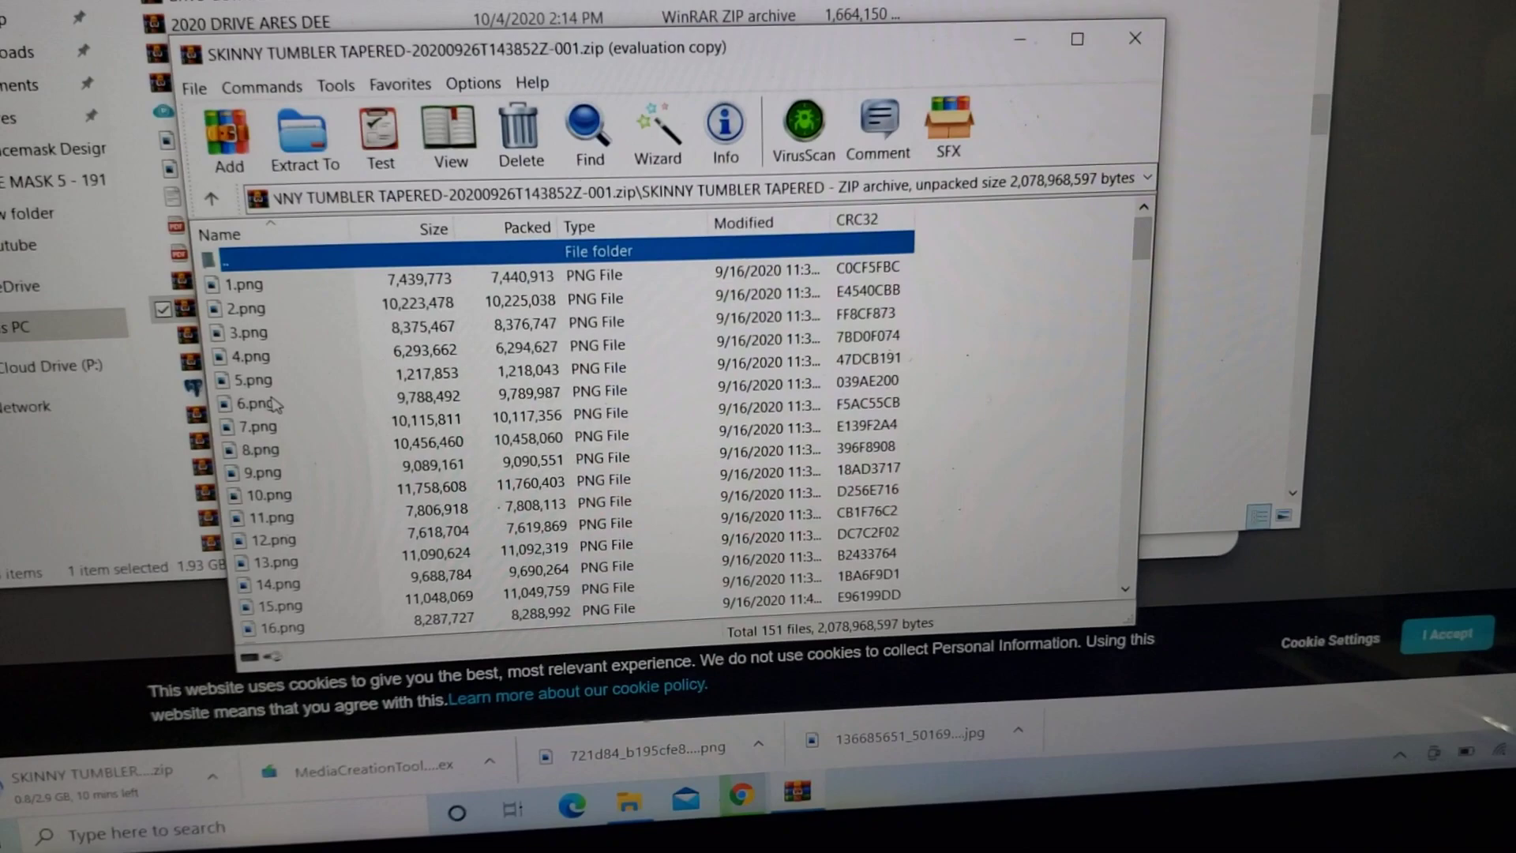
scroll("down", 3)
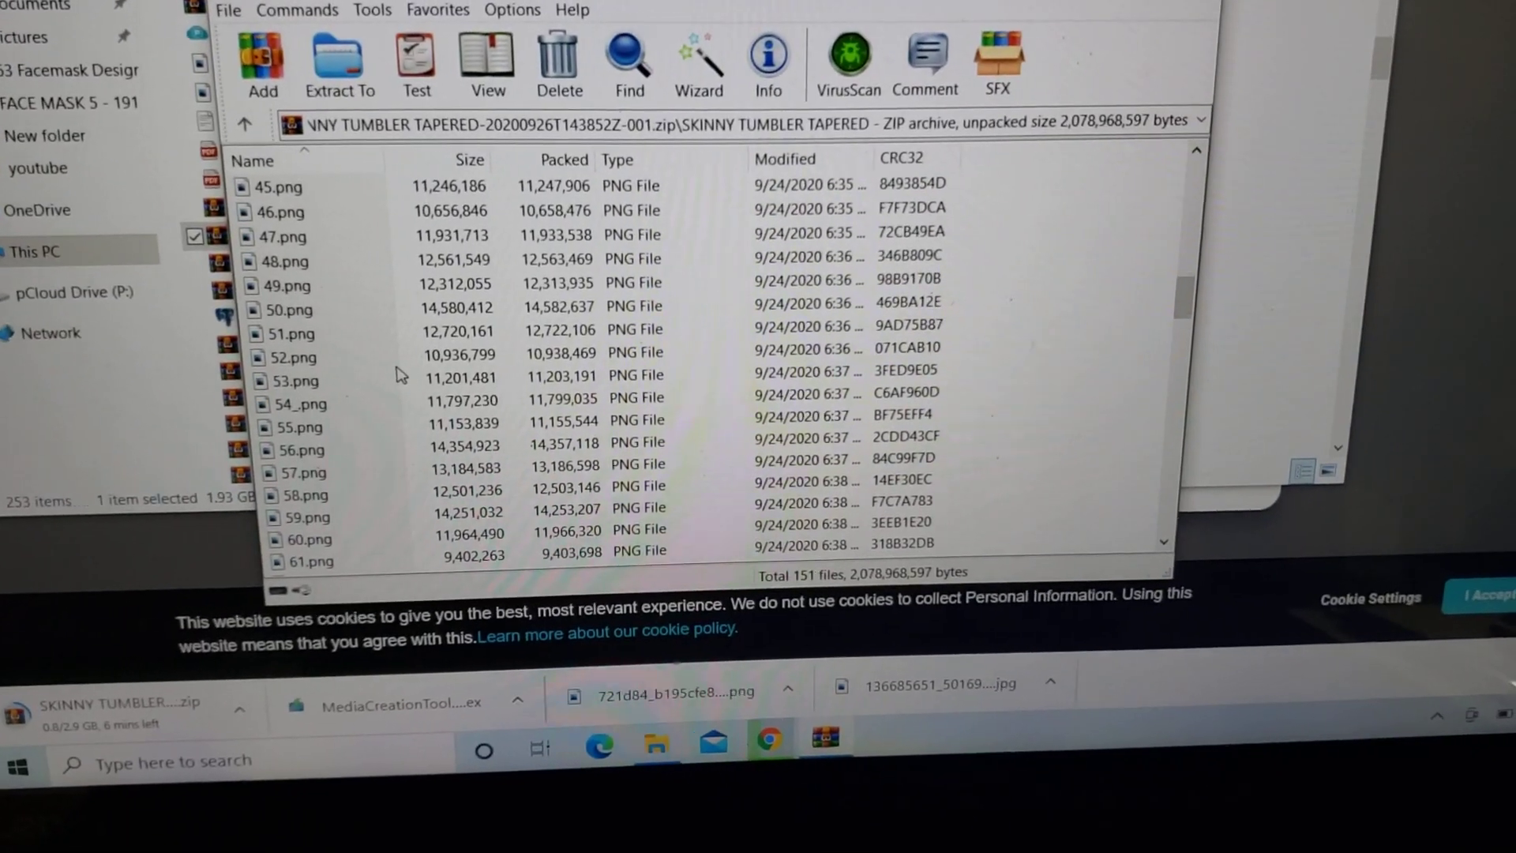
scroll("down", 3)
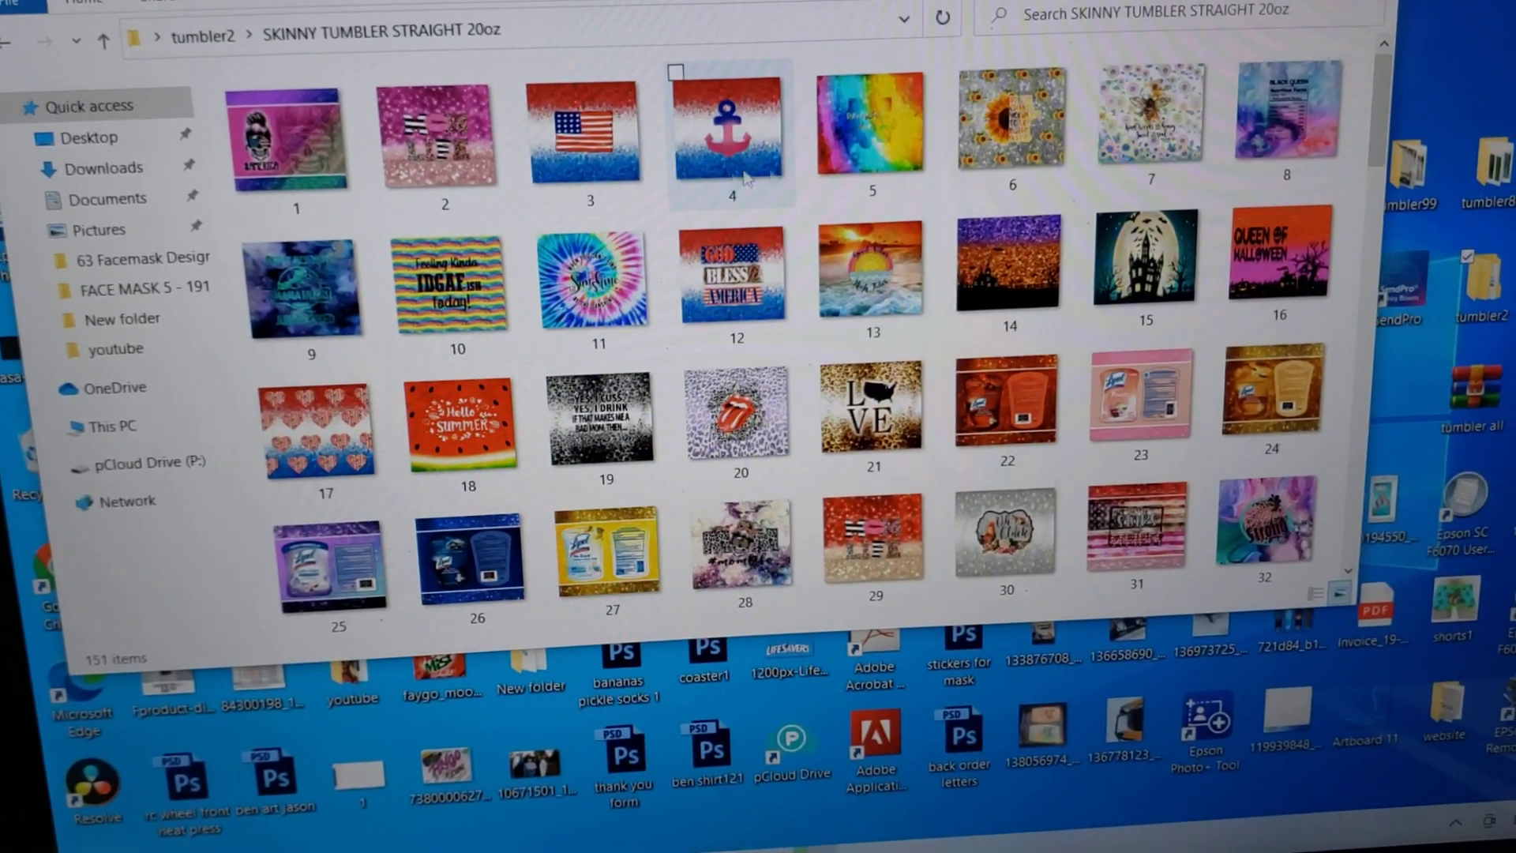
Scroll the SKINNY TUMBLER STRAIGHT 20oz thumbnails to the last design, number 151.
scroll("down", 3)
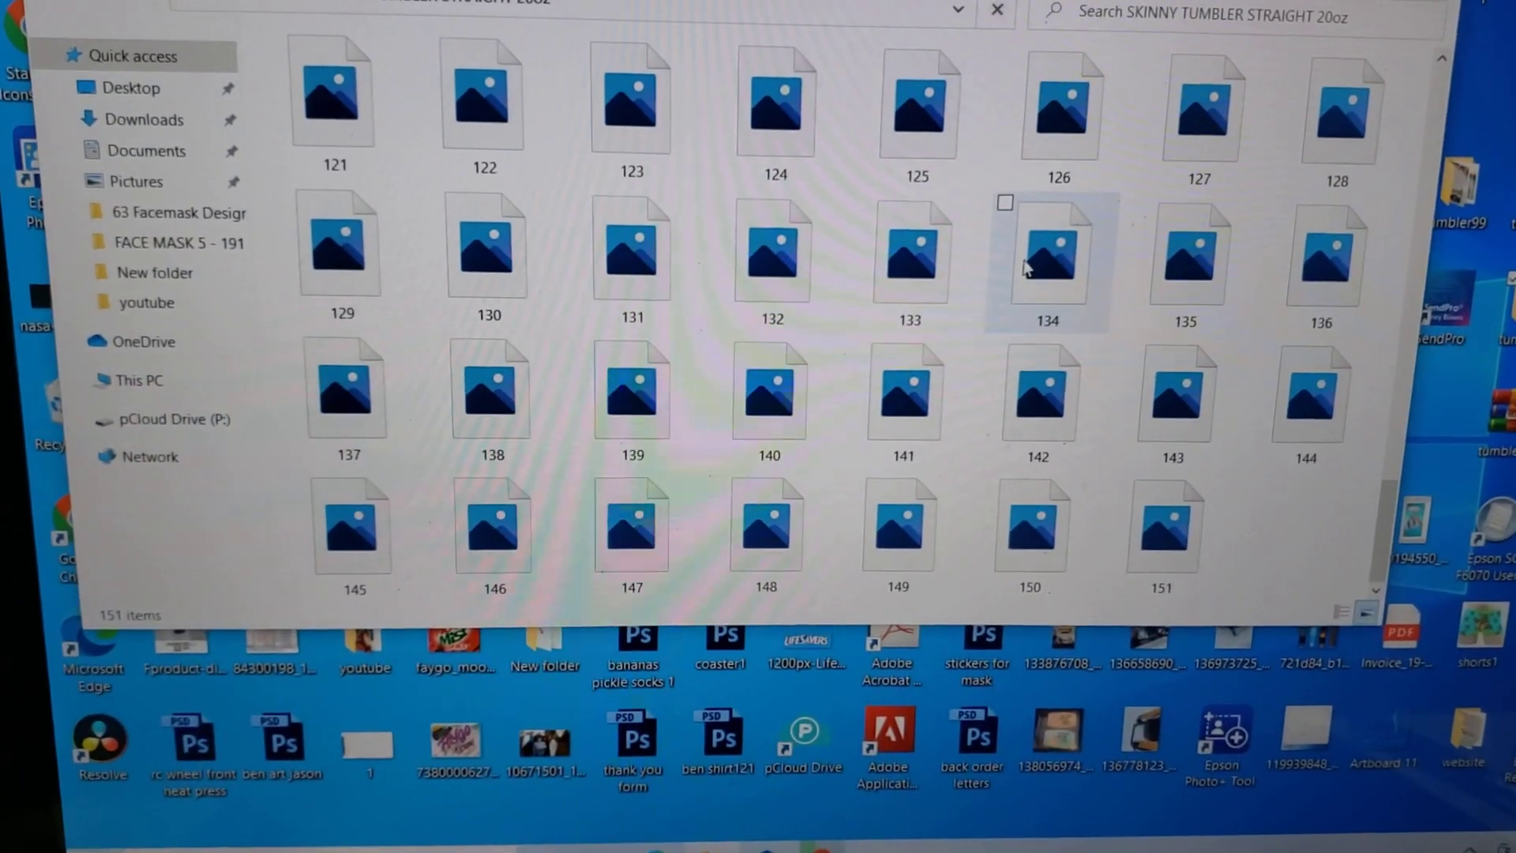